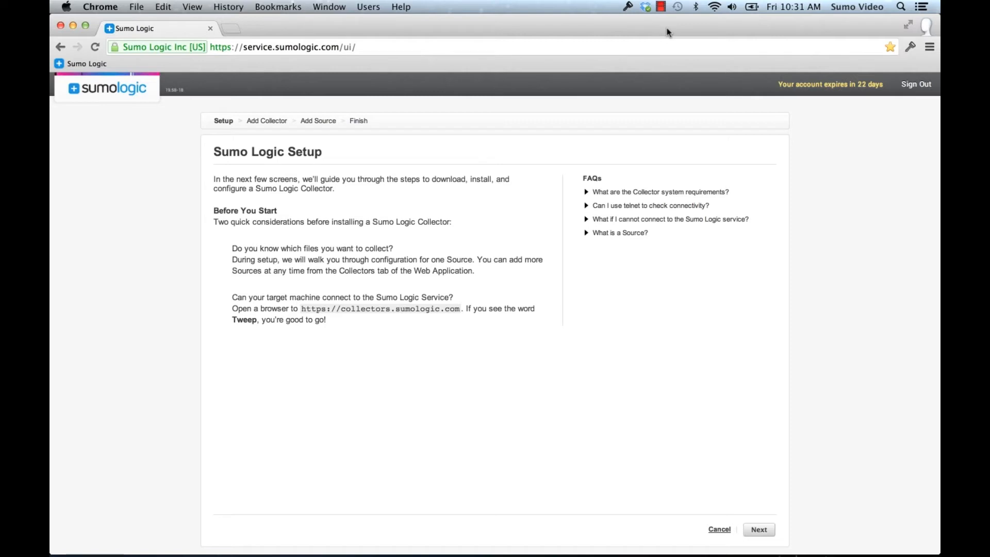
- Advance the setup wizard past the intro and choose an Installed Collector
{"action": "left_click", "coordinate": [759, 529]}
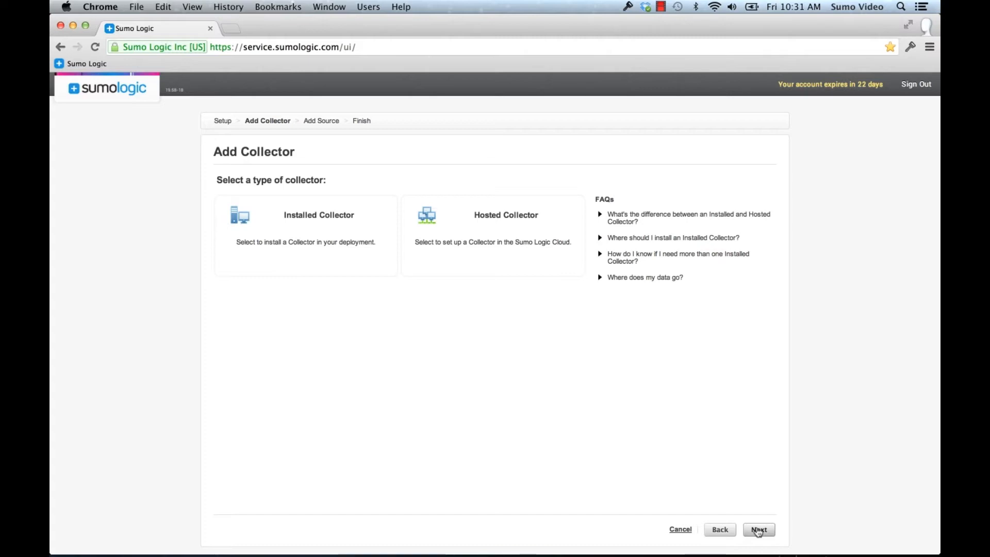
{"action": "left_click", "coordinate": [758, 529]}
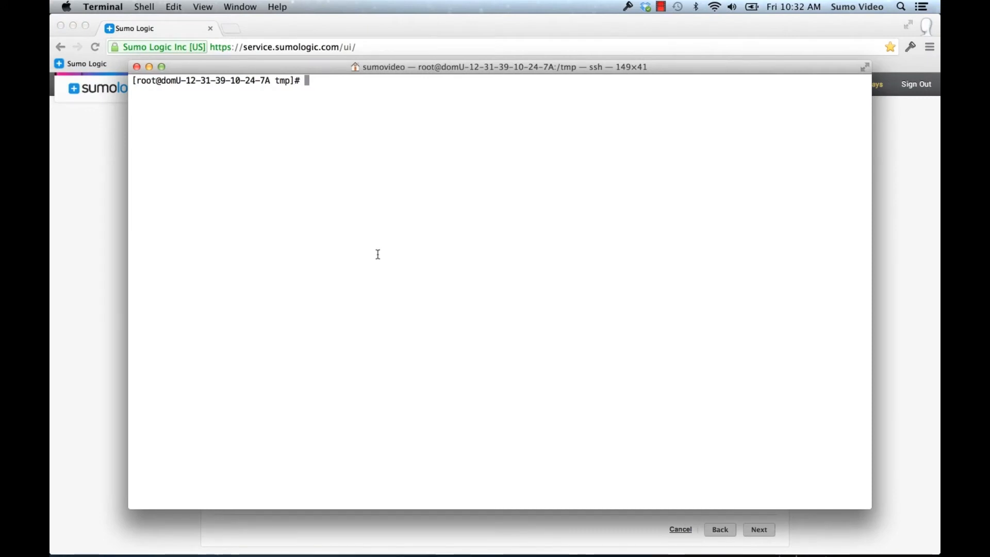
- Make SumoCollector_linux_amd64_19_57-5.sh executable with chmod 744 and run it
{"action": "type", "text": "ls -l"}
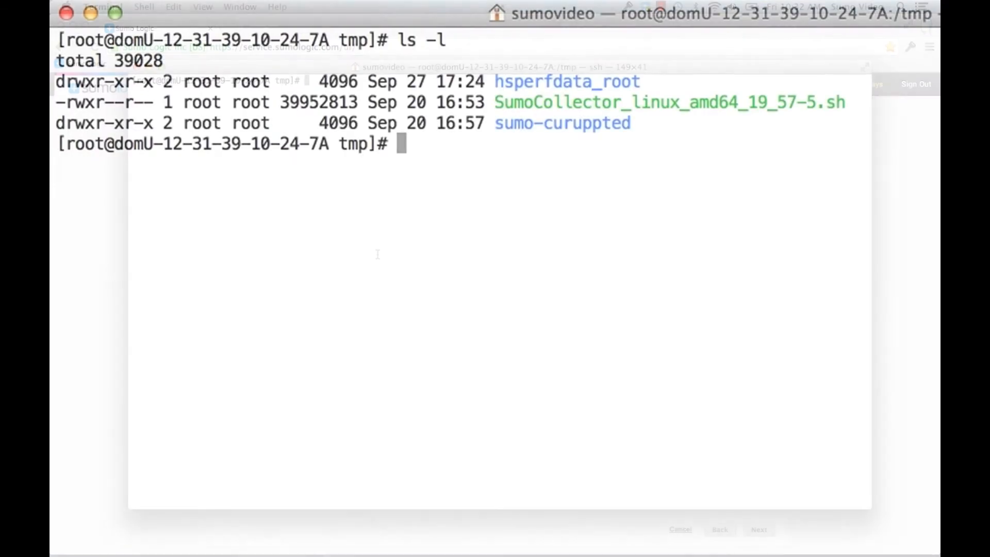
{"action": "type", "text": "chmod"}
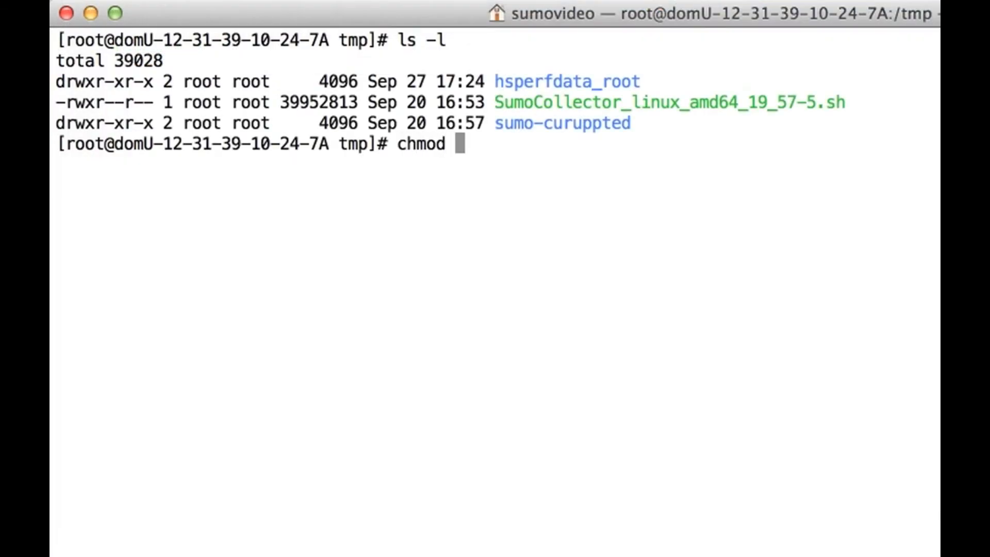
{"action": "type", "text": "7"}
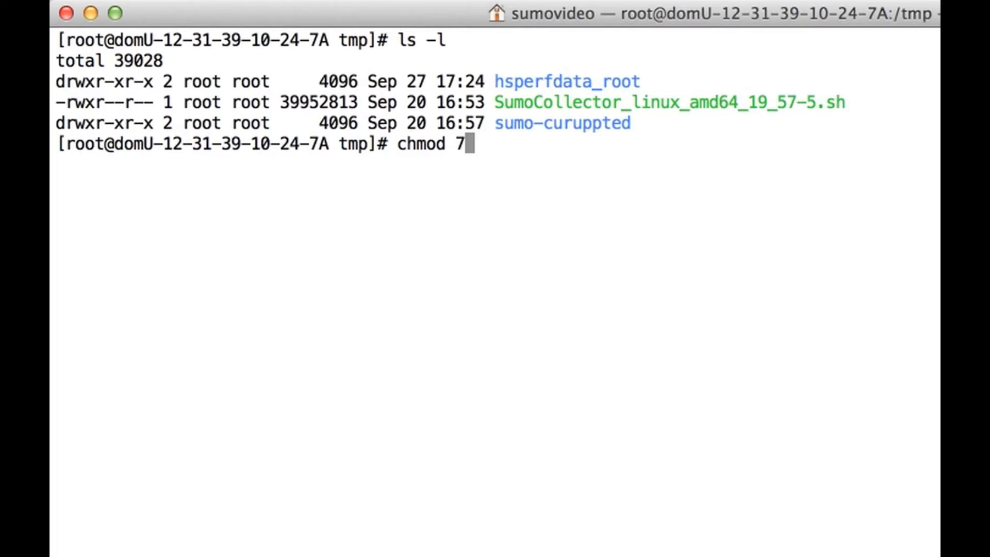
{"action": "type", "text": "44 SumoCollector_linux_amd64_19_57-5.sh"}
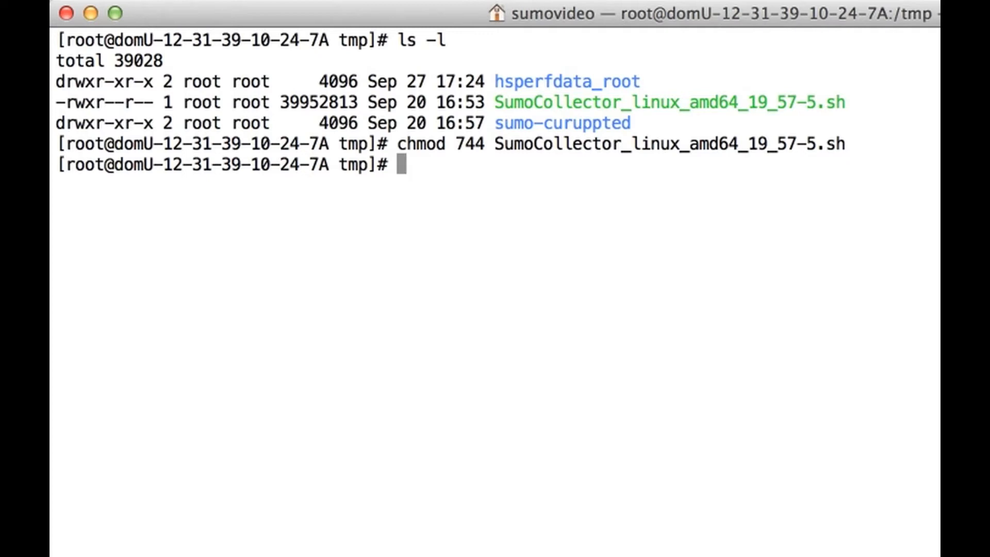
{"action": "type", "text": "./"}
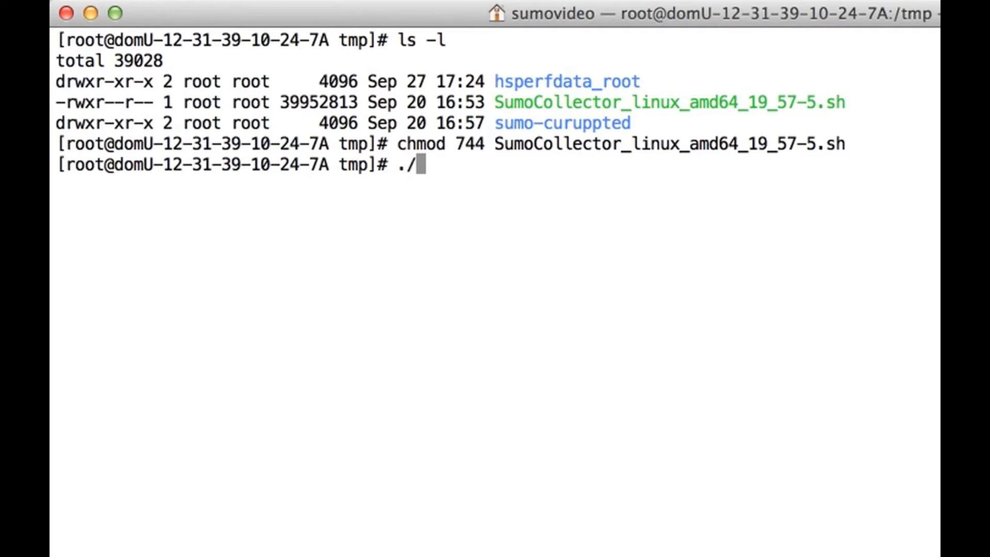
{"action": "type", "text": "SumoCollector_linux_amd64_19_57-5.sh"}
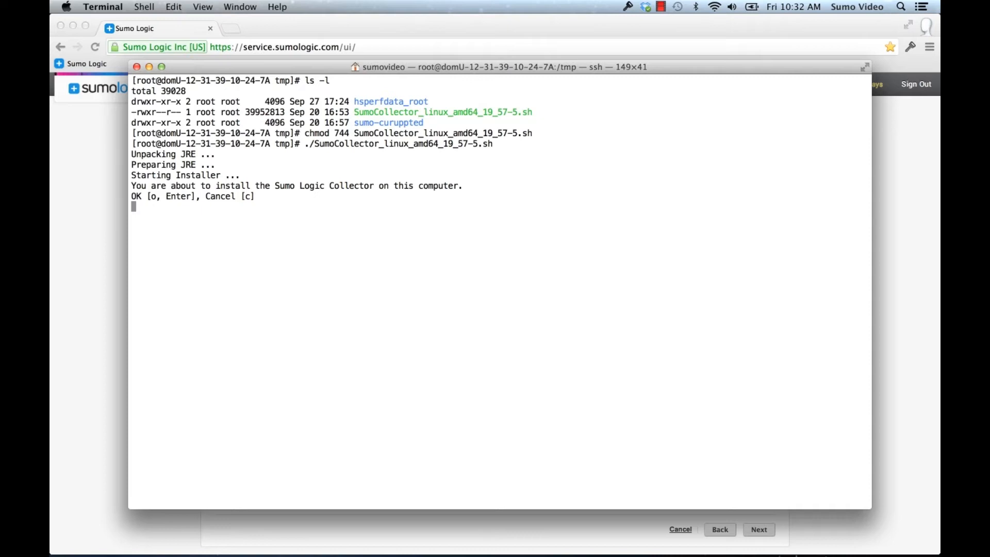
- Confirm installation, keep root as the run-as user and the default collector name
{"action": "key", "text": "Return"}
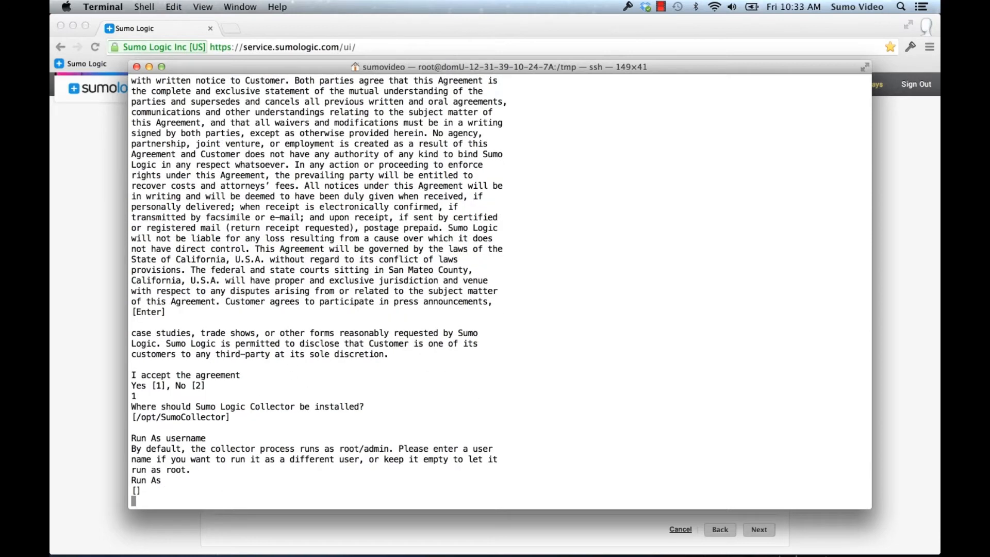
{"action": "key", "text": "enter"}
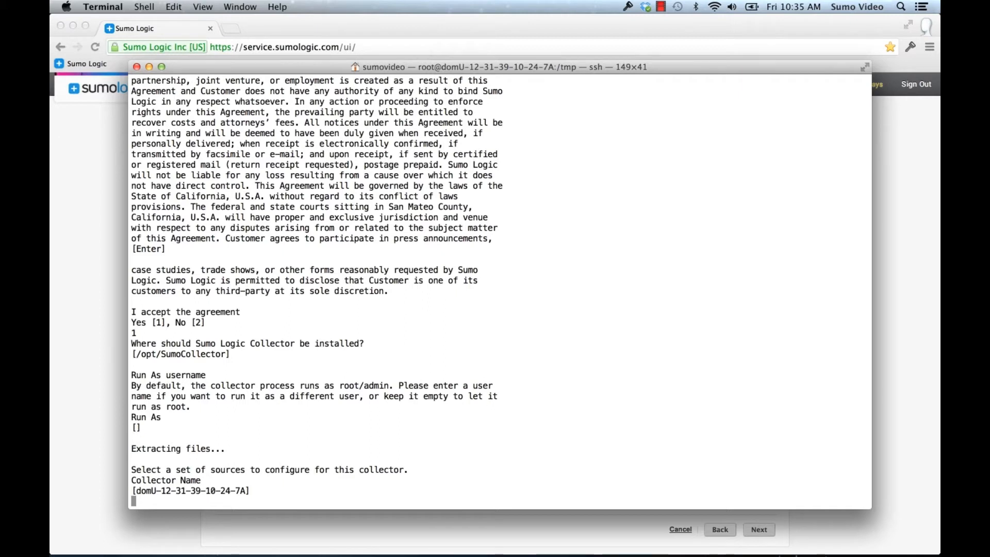
{"action": "key", "text": "enter"}
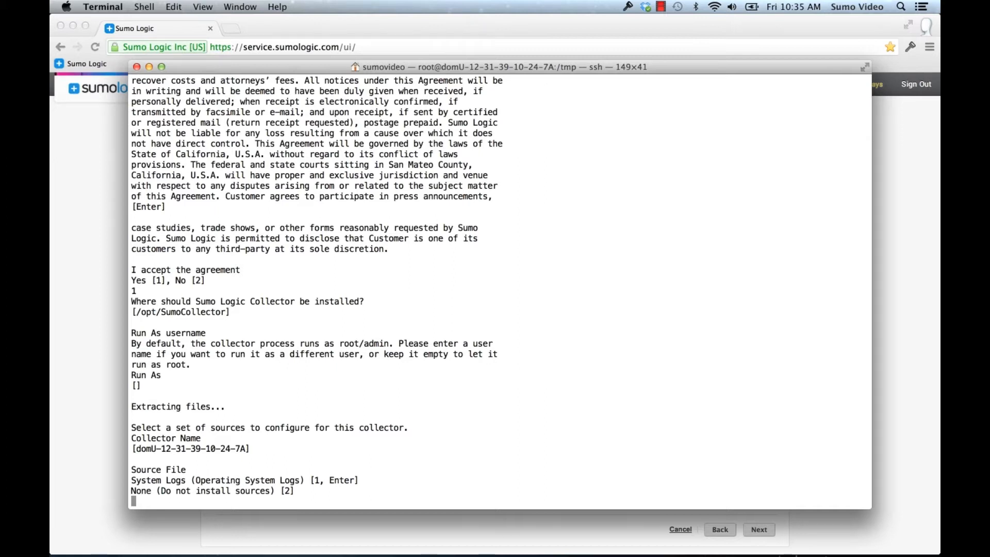
{"action": "type", "text": "1"}
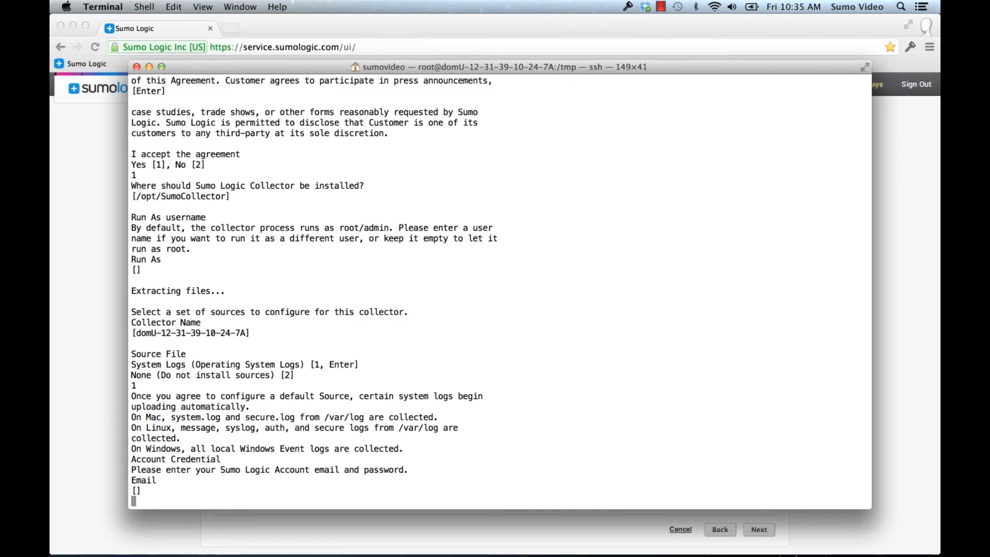
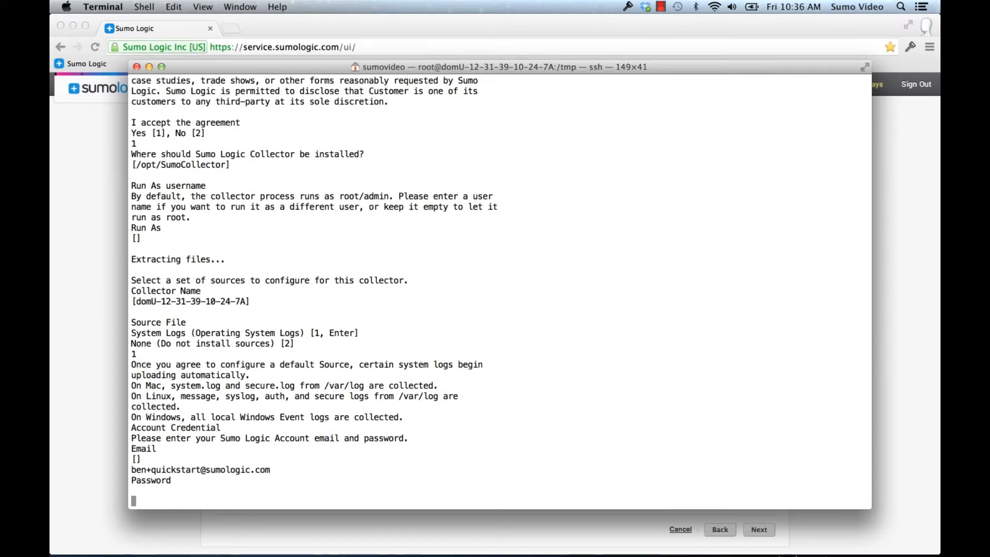
{"action": "key", "text": "enter"}
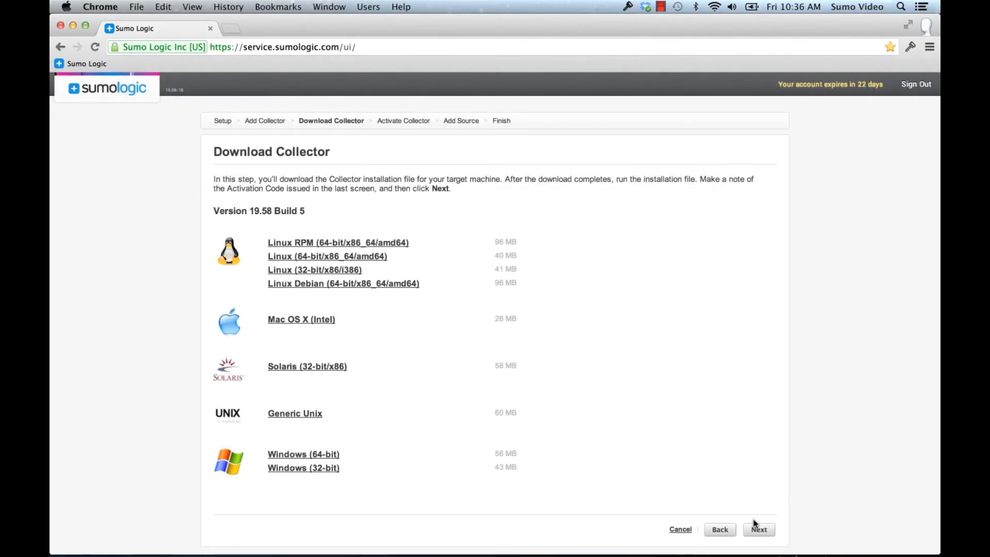
- Finish the wizard after activation and go to Manage > Collectors
{"action": "left_click", "coordinate": [758, 529]}
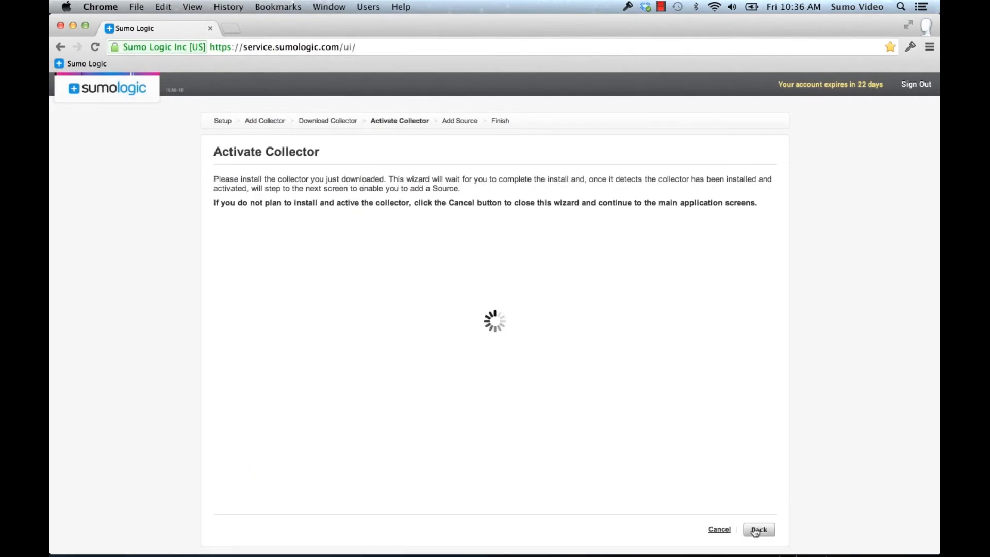
{"action": "mouse_move", "coordinate": [705, 519]}
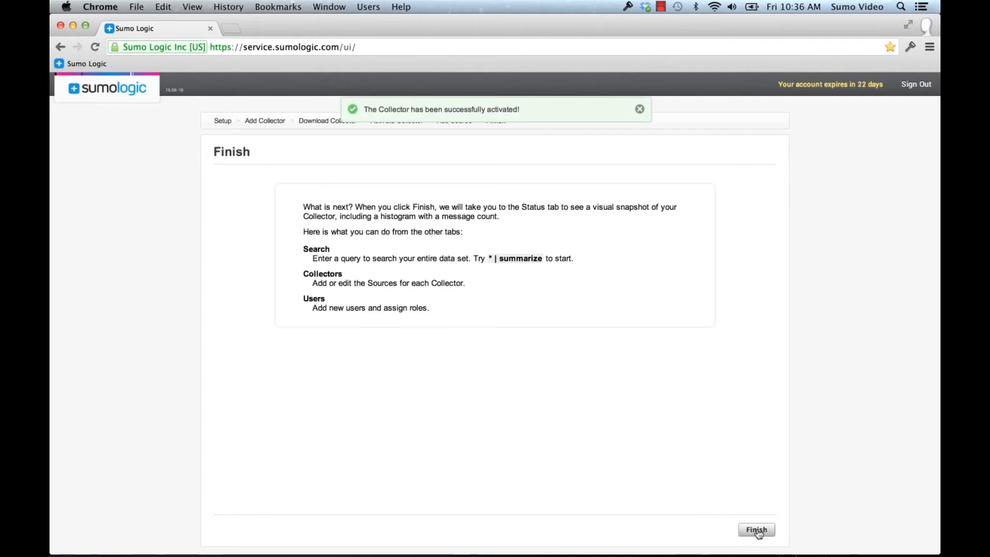
{"action": "left_click", "coordinate": [756, 529]}
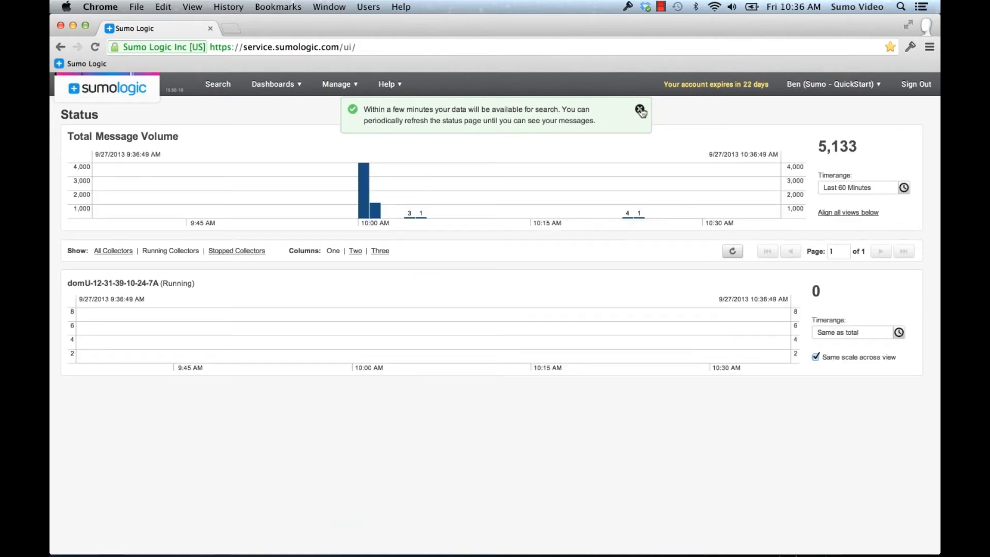
{"action": "left_click", "coordinate": [641, 110]}
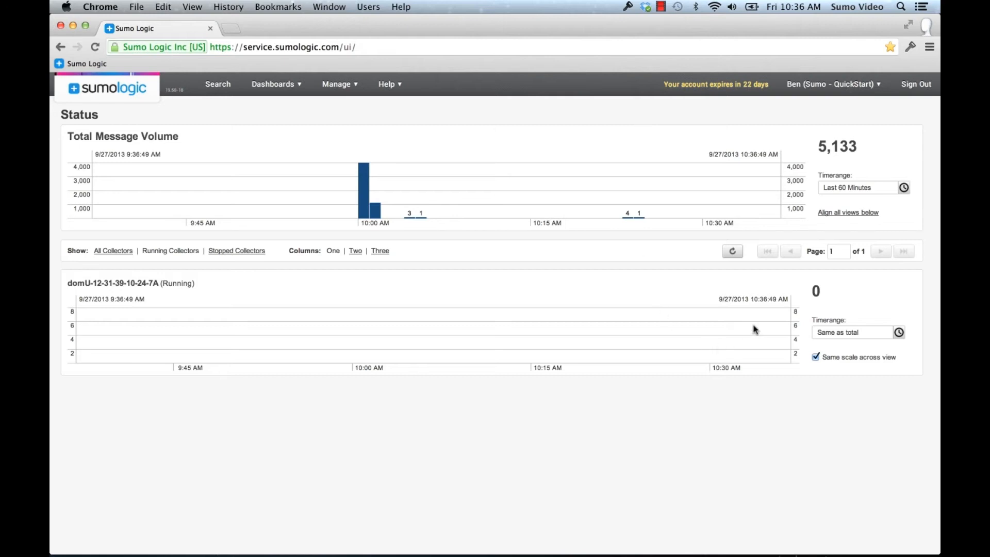
{"action": "left_click", "coordinate": [339, 84]}
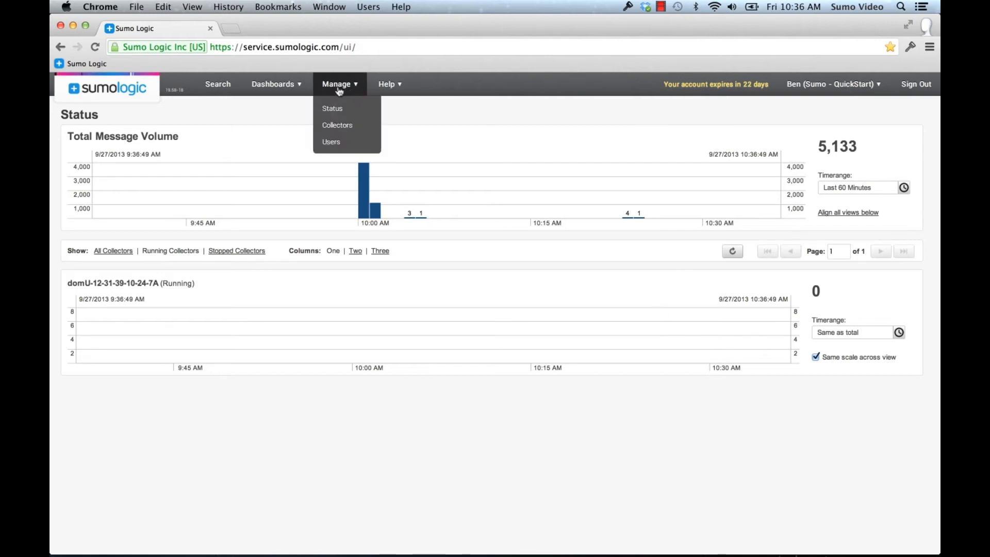
{"action": "left_click", "coordinate": [337, 125]}
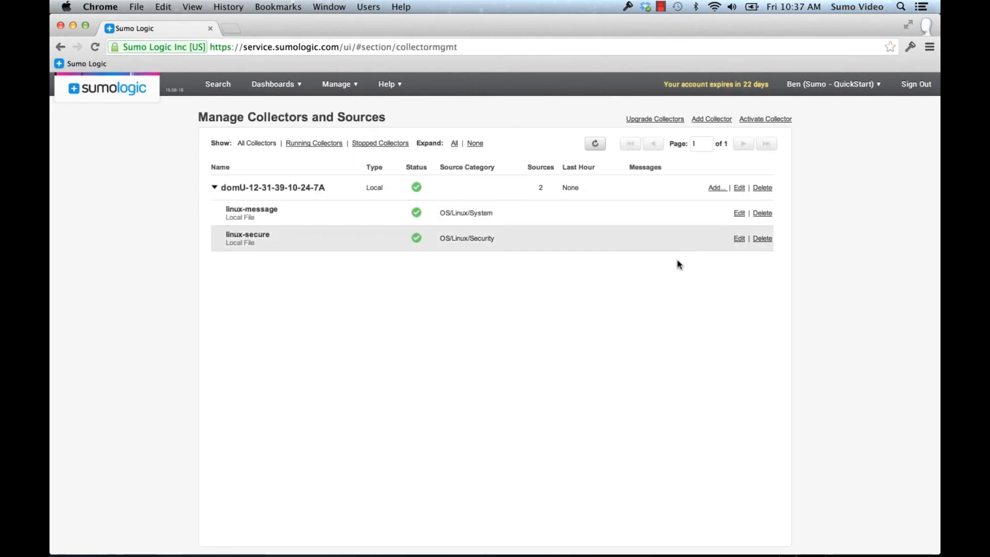
- Add a Local File source named Apache Access Log for /var/log/httpd/access_log
{"action": "left_click", "coordinate": [717, 188]}
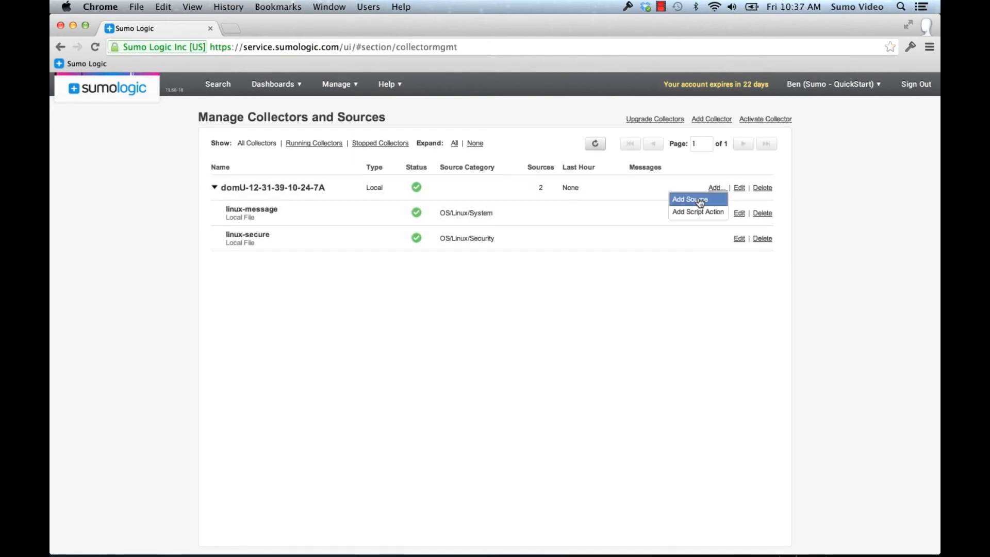
{"action": "left_click", "coordinate": [691, 199]}
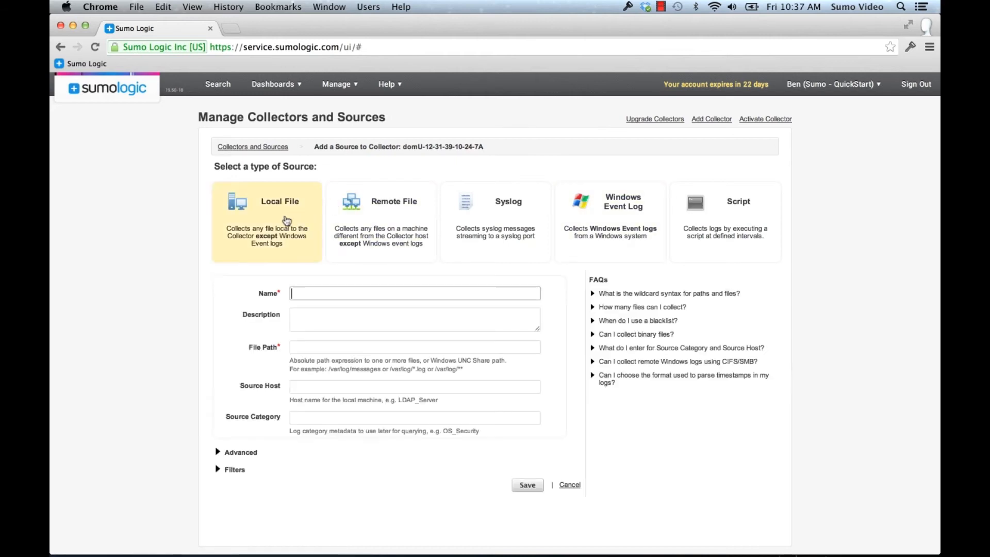
{"action": "type", "text": "Apache Access Log"}
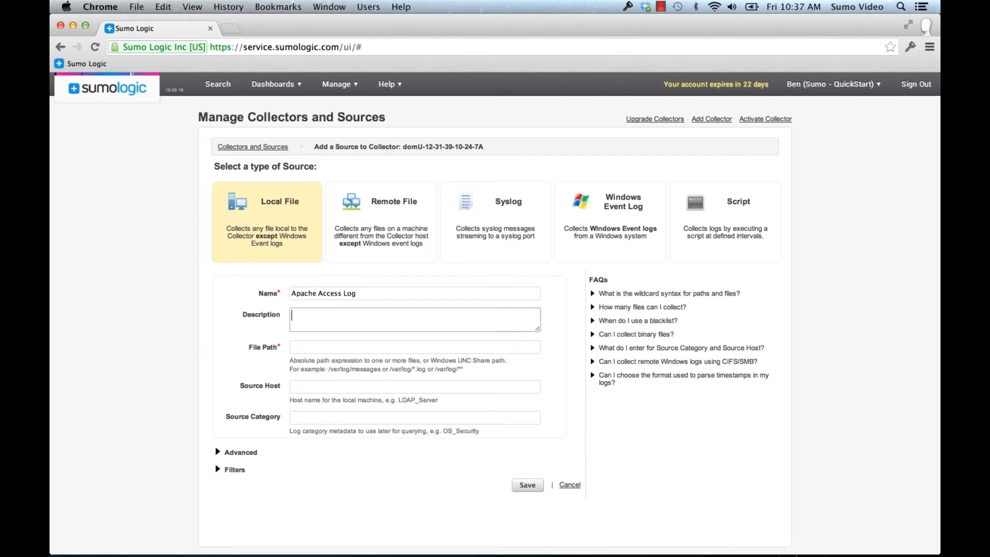
{"action": "type", "text": "/var/log/httpd/access"}
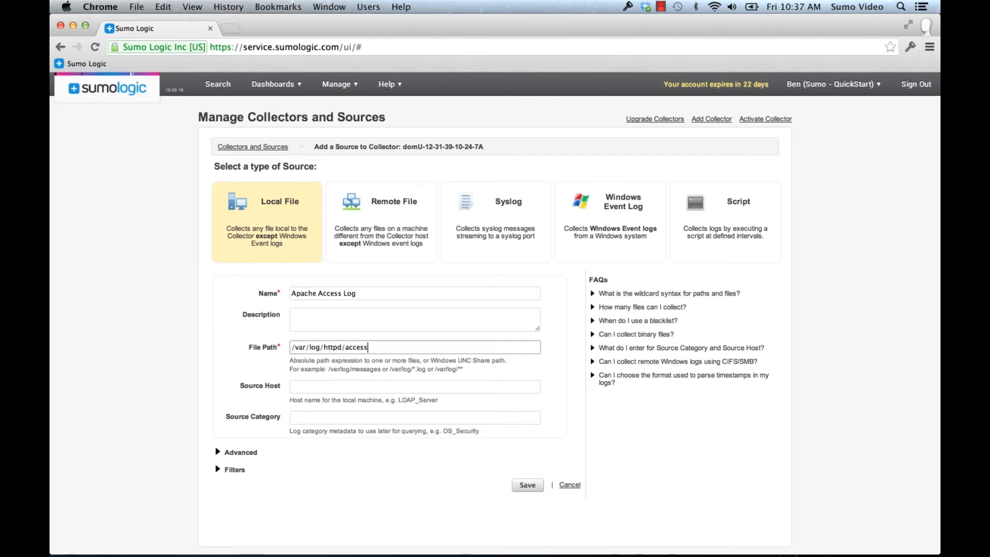
{"action": "type", "text": "_log"}
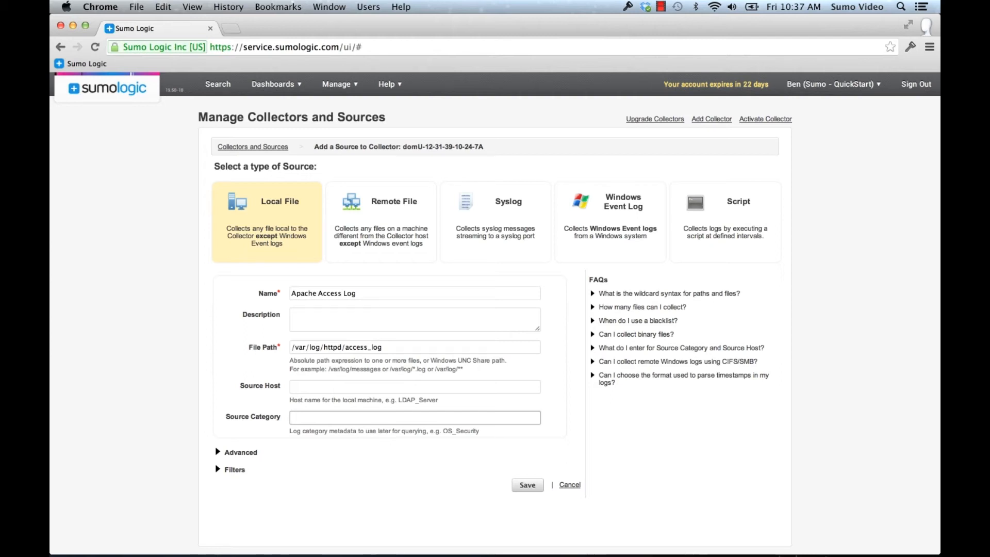
- Give the source the category Apache/Access
{"action": "type", "text": "Apac"}
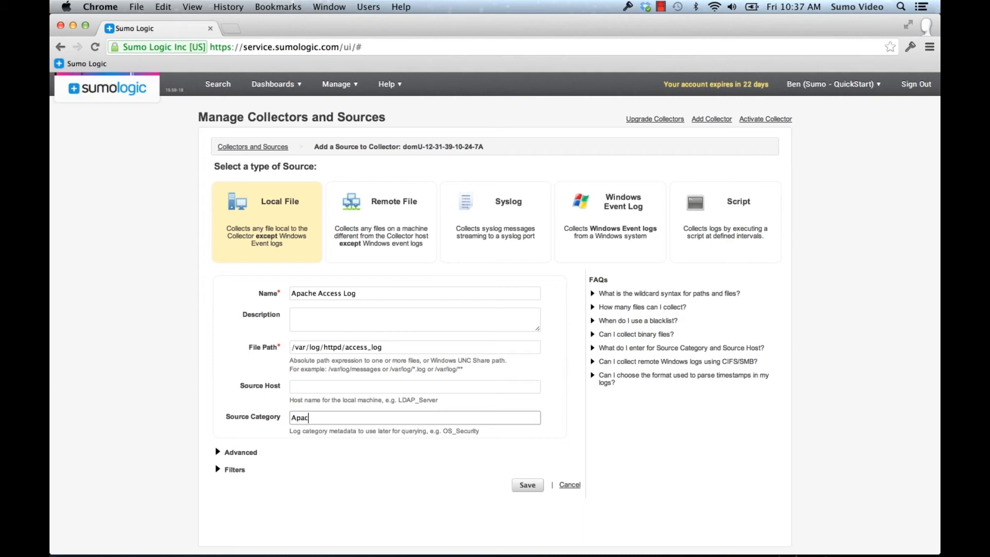
{"action": "type", "text": "he"}
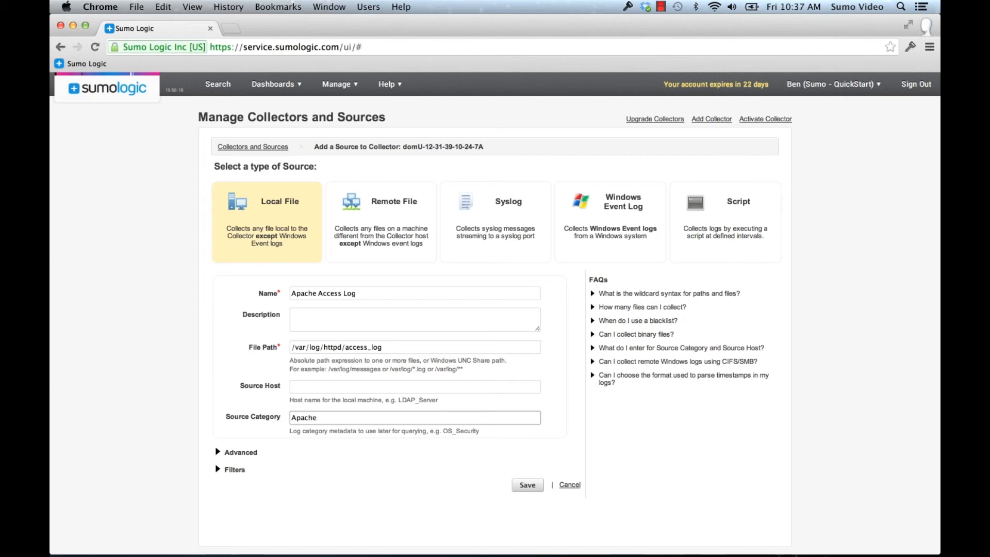
{"action": "type", "text": "/A"}
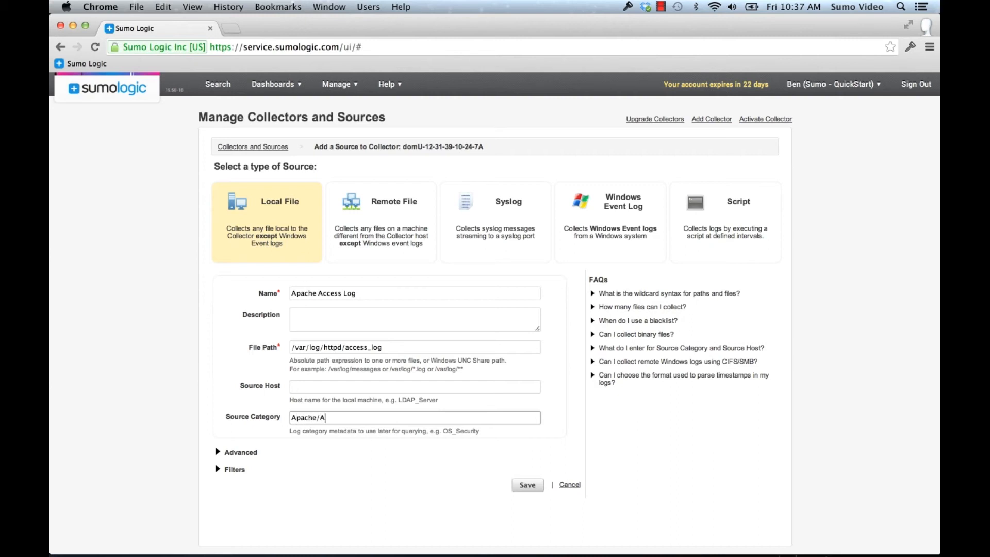
{"action": "type", "text": "ccess"}
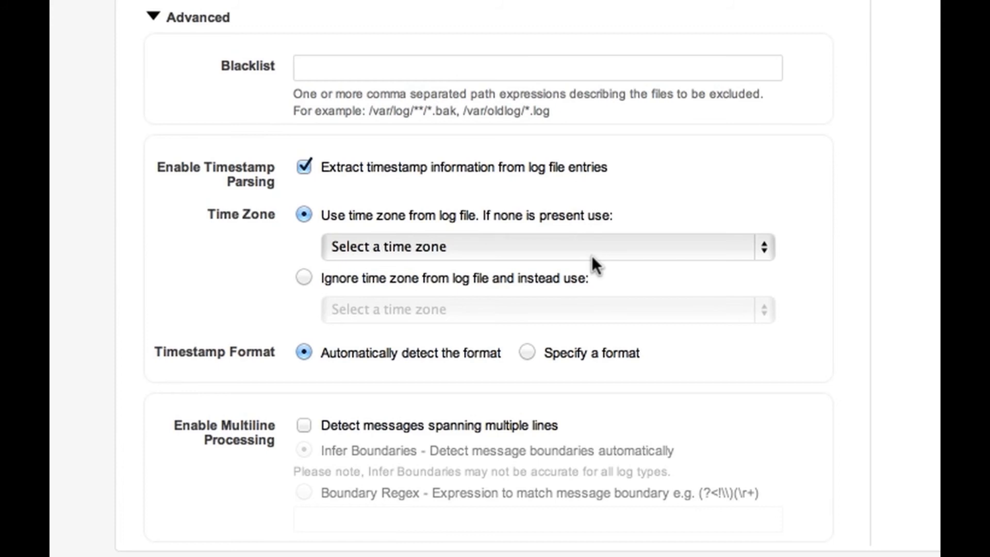
- Set the fallback time zone to (UTC) UTC and save the Apache Access Log source
{"action": "left_click", "coordinate": [546, 246]}
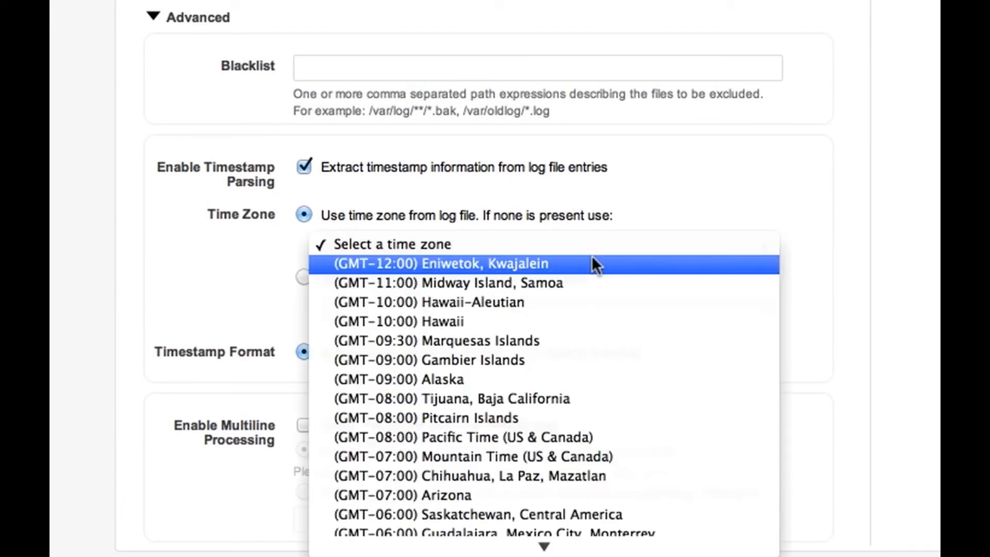
{"action": "scroll", "scroll_direction": "down", "scroll_amount": 3}
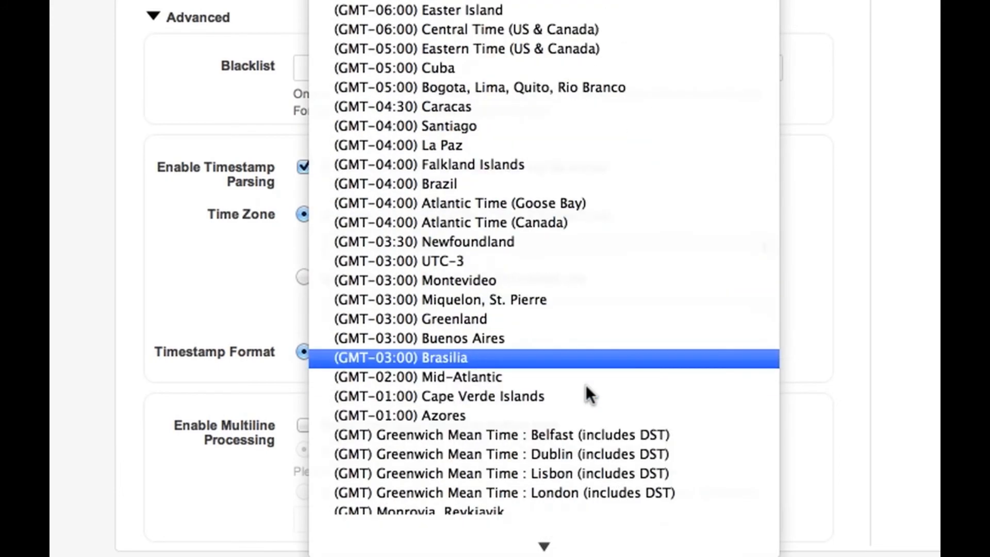
{"action": "scroll", "scroll_direction": "down", "scroll_amount": 3}
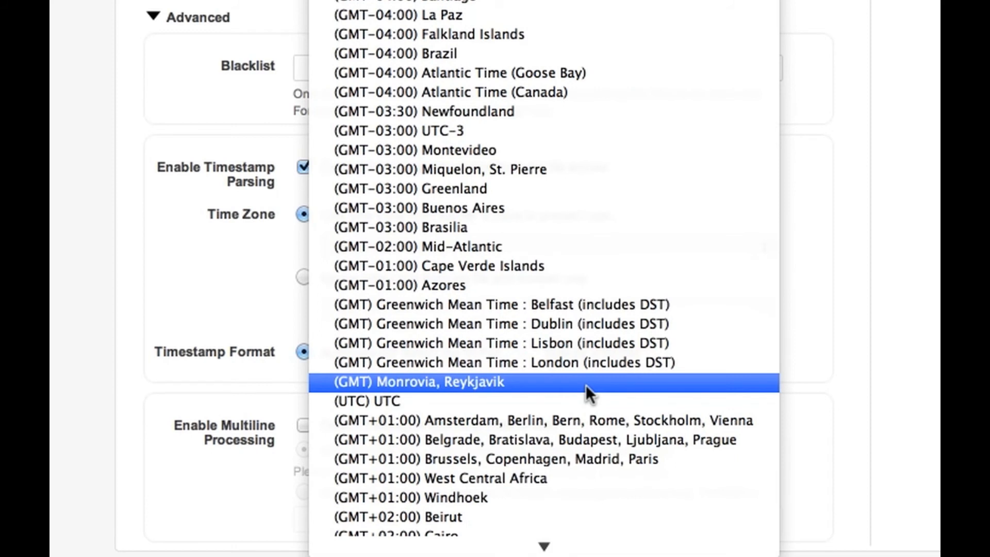
{"action": "mouse_move", "coordinate": [544, 401]}
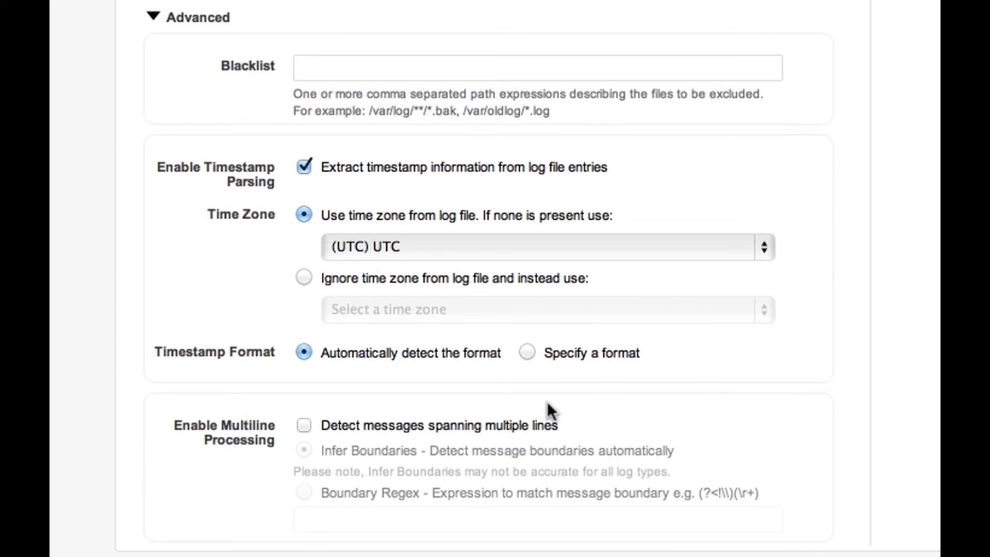
{"action": "scroll", "scroll_direction": "down", "scroll_amount": 3}
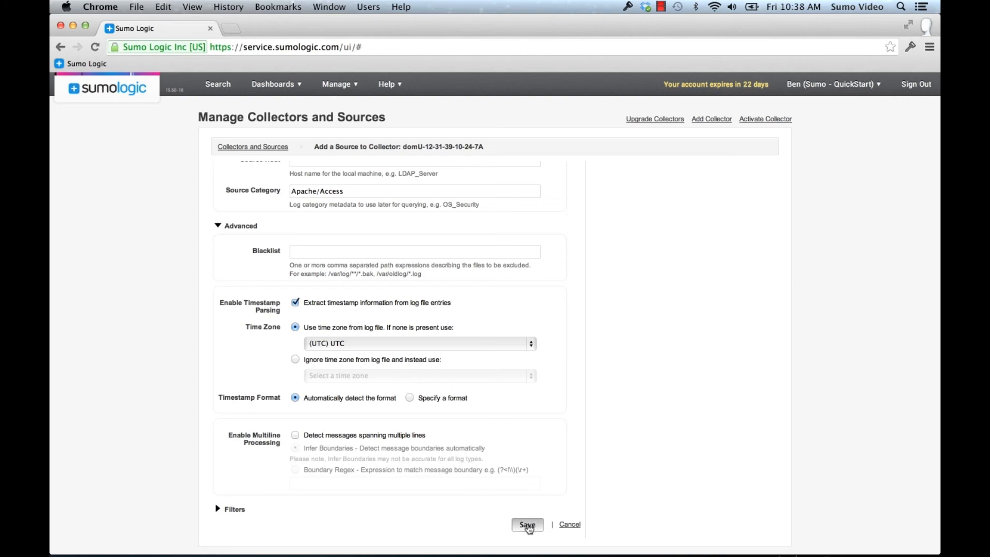
{"action": "left_click", "coordinate": [527, 524]}
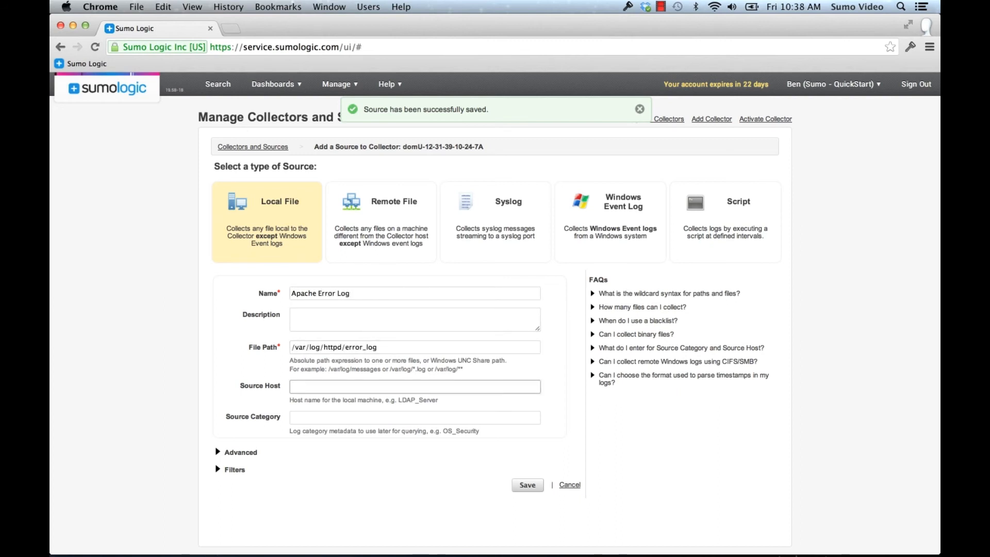
- Set the Apache Error Log source's fallback time zone to UTC and save it
{"action": "left_click", "coordinate": [240, 452]}
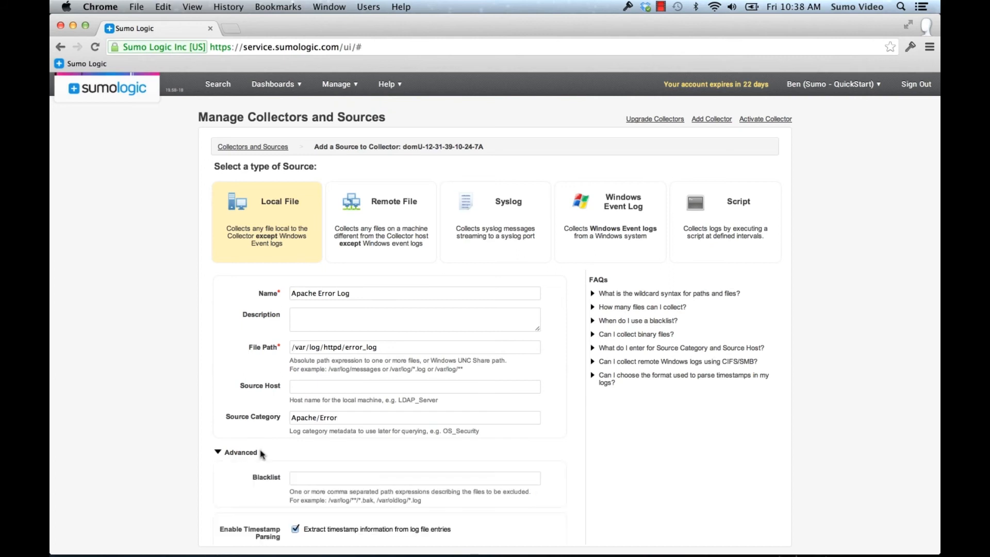
{"action": "left_click", "coordinate": [417, 368]}
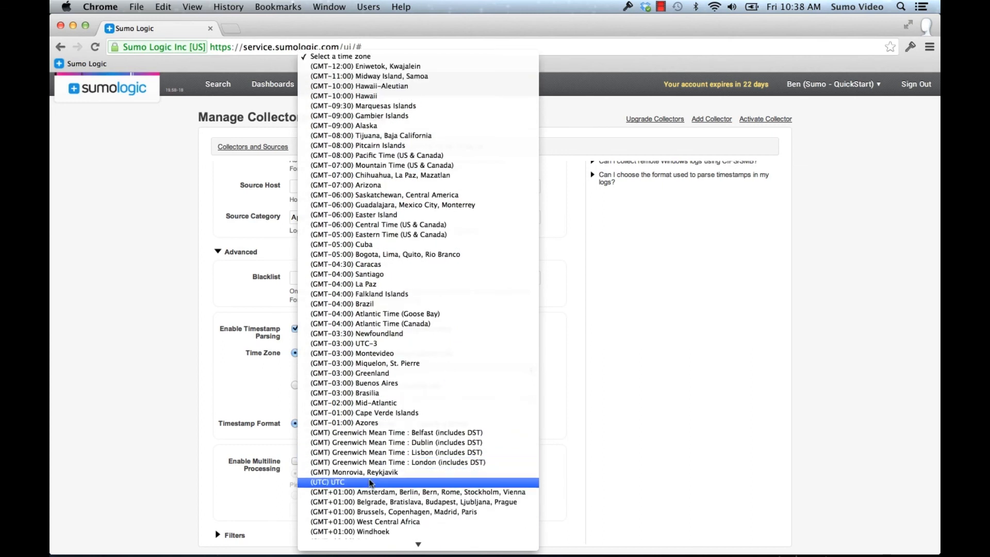
{"action": "left_click", "coordinate": [327, 482]}
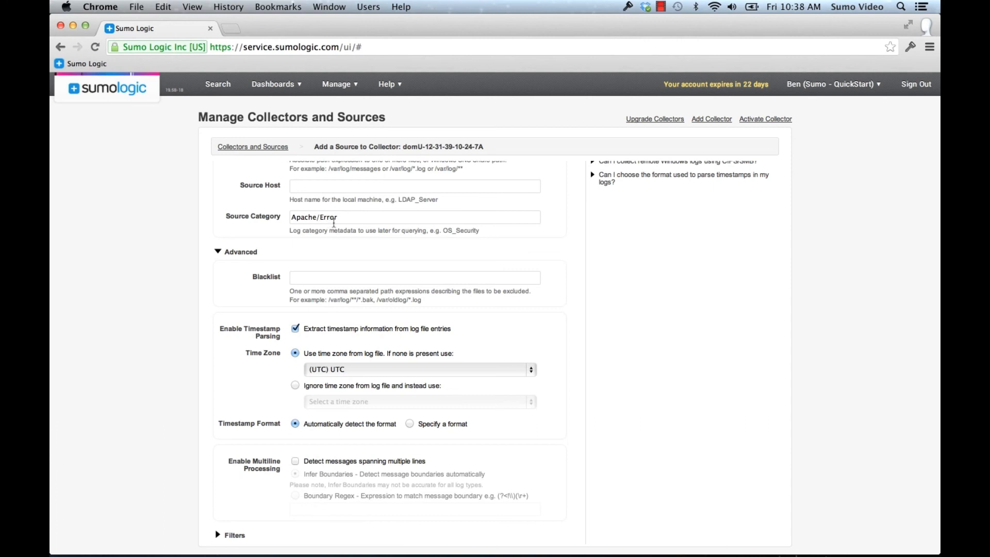
{"action": "scroll", "scroll_direction": "down", "scroll_amount": 3}
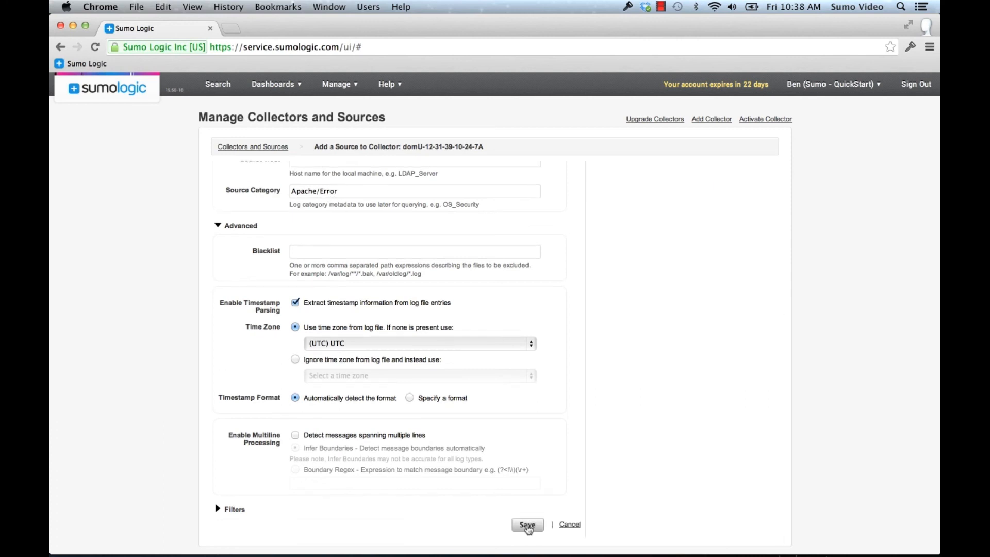
{"action": "left_click", "coordinate": [527, 524]}
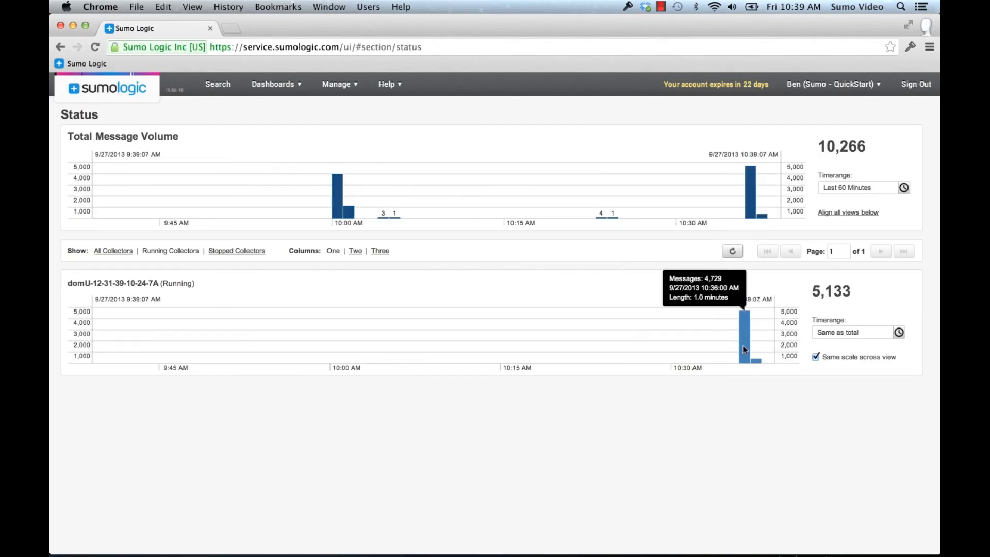
{"action": "mouse_move", "coordinate": [764, 343]}
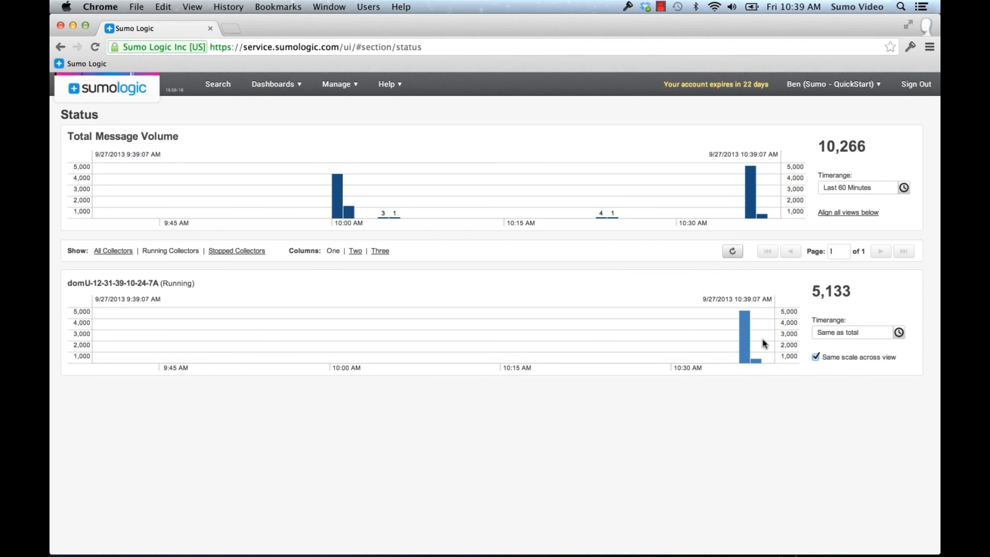
{"action": "mouse_move", "coordinate": [854, 309]}
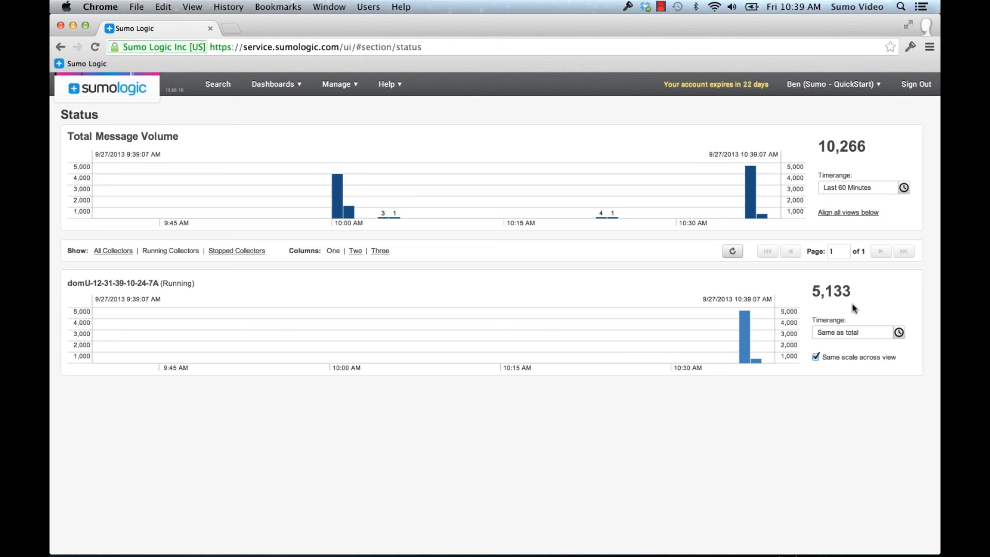